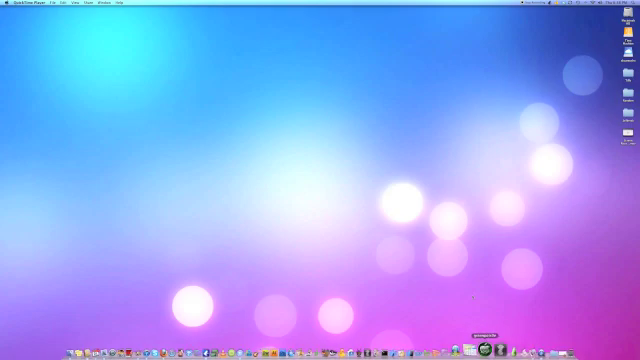
- Launch greenpois0n from the Dock
{"action": "left_click", "coordinate": [508, 342]}
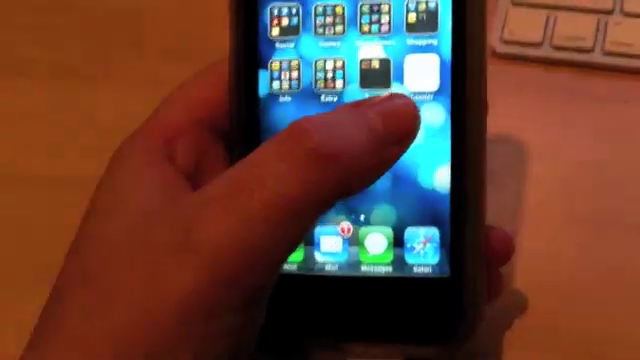
- Open the Loader app on the iPhone home screen
{"action": "left_click", "coordinate": [375, 75]}
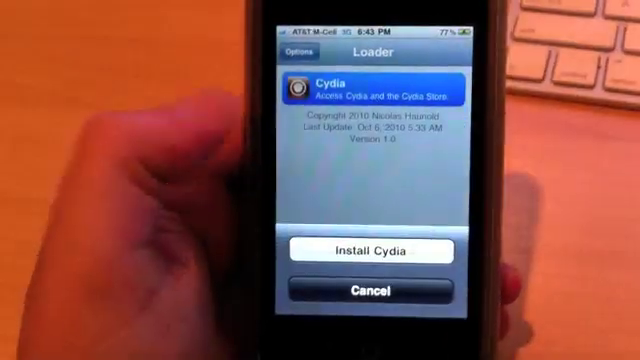
- Confirm the Install Cydia prompt in Loader
{"action": "left_click", "coordinate": [369, 251]}
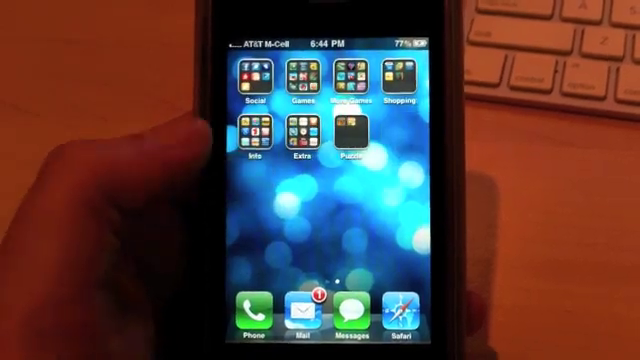
- Swipe back to the first home-screen page showing the new Cydia icon
{"action": "scroll", "scroll_direction": "left", "scroll_amount": 3}
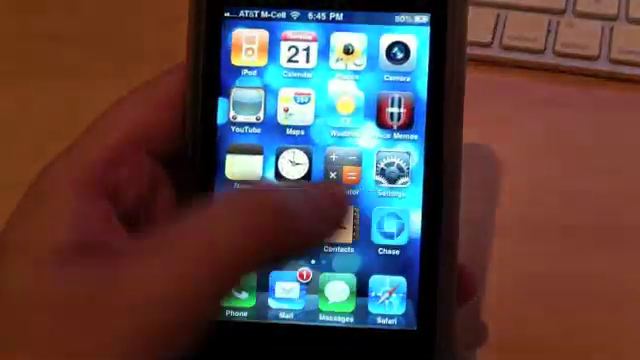
{"action": "scroll", "scroll_direction": "left", "scroll_amount": 3}
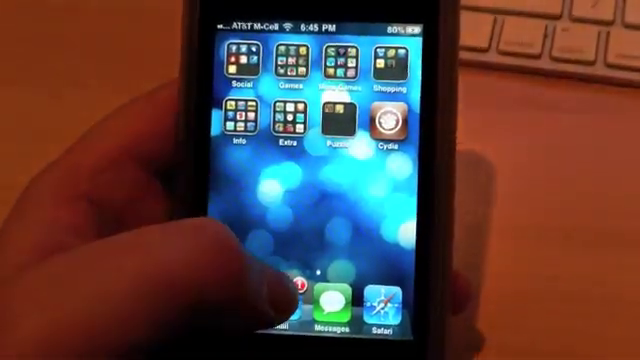